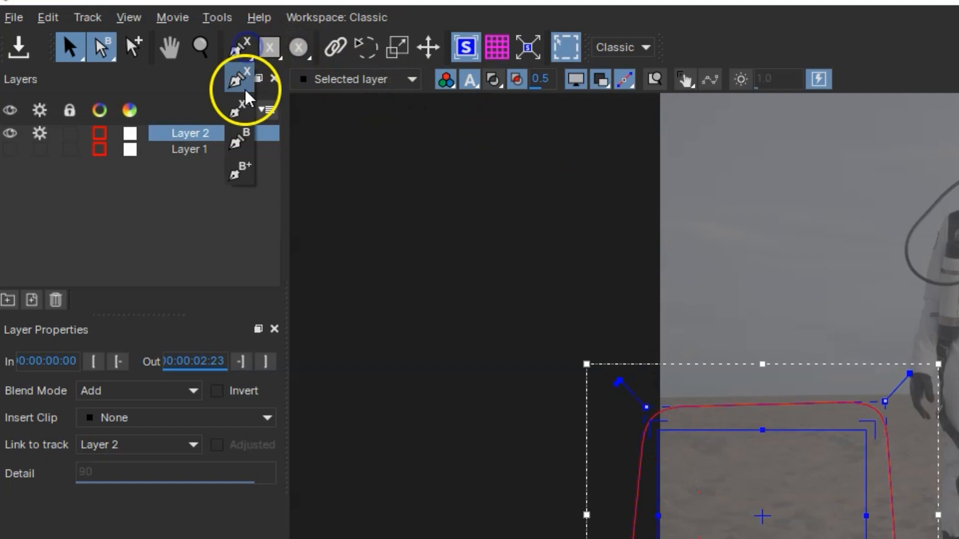
- Choose the X-Spline tool to outline the desert ground as a new shape
click(240, 79)
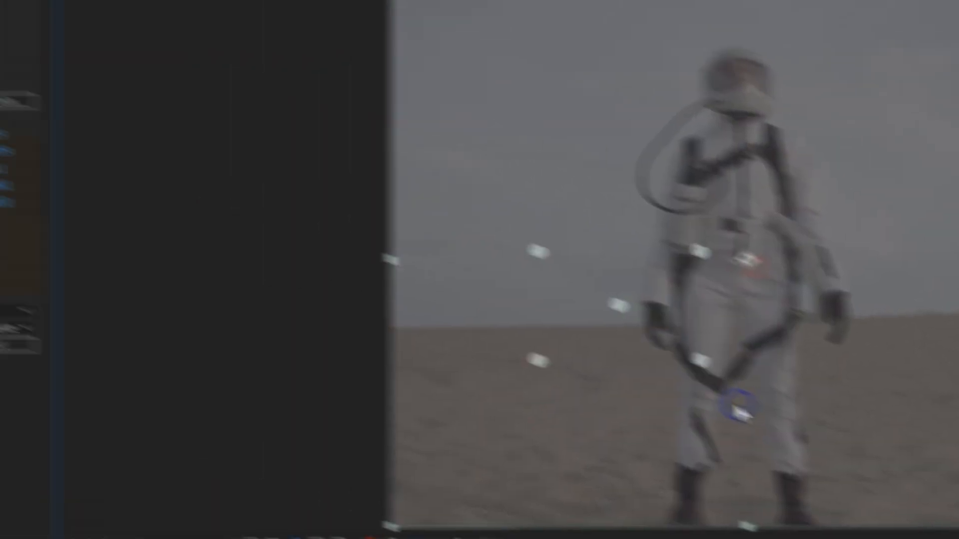
- Export the Mocha track to Background Track, set Mask 2 to Add, and parent Rock
click(237, 401)
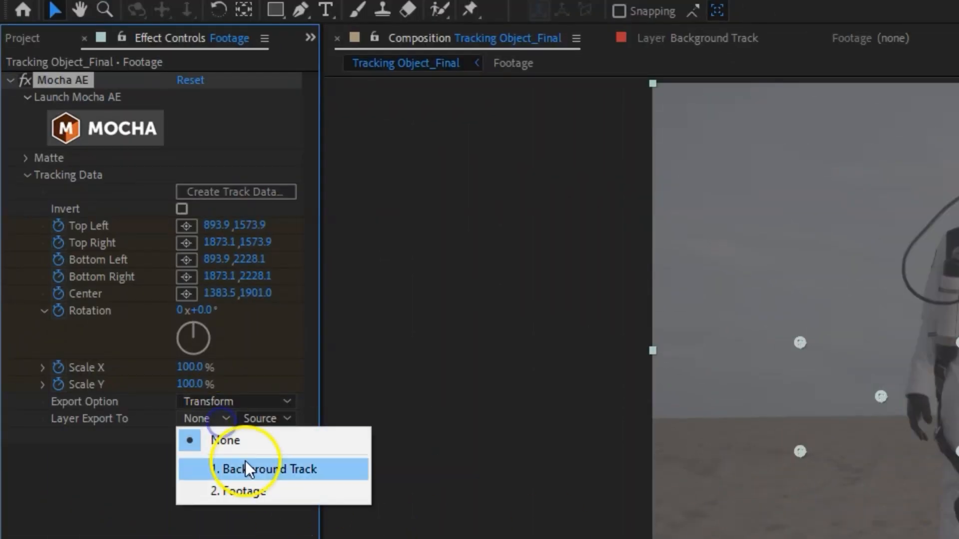
click(263, 469)
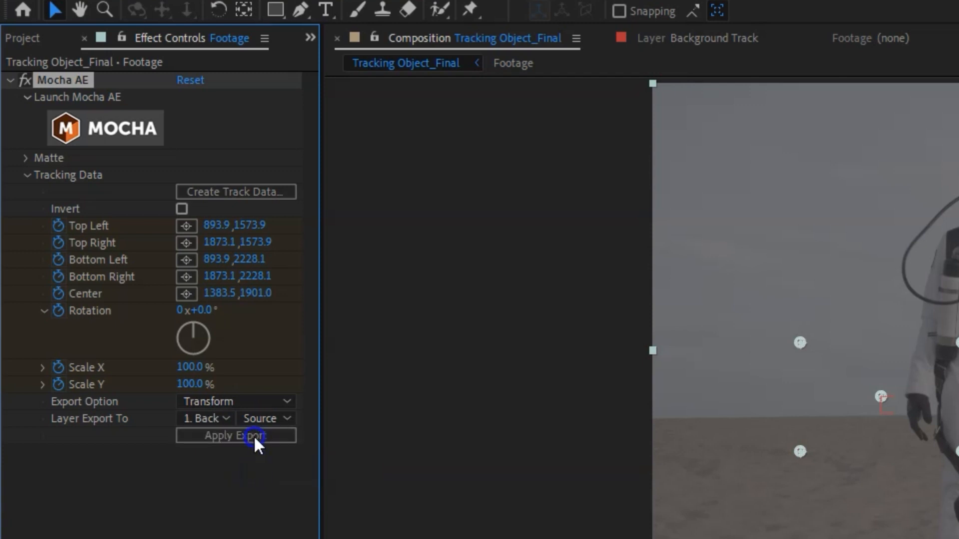
click(236, 436)
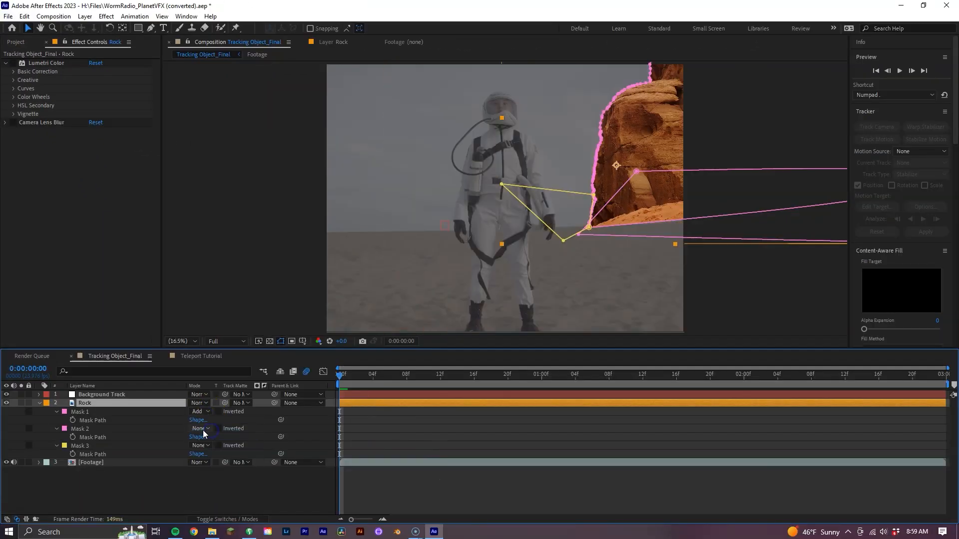
click(200, 429)
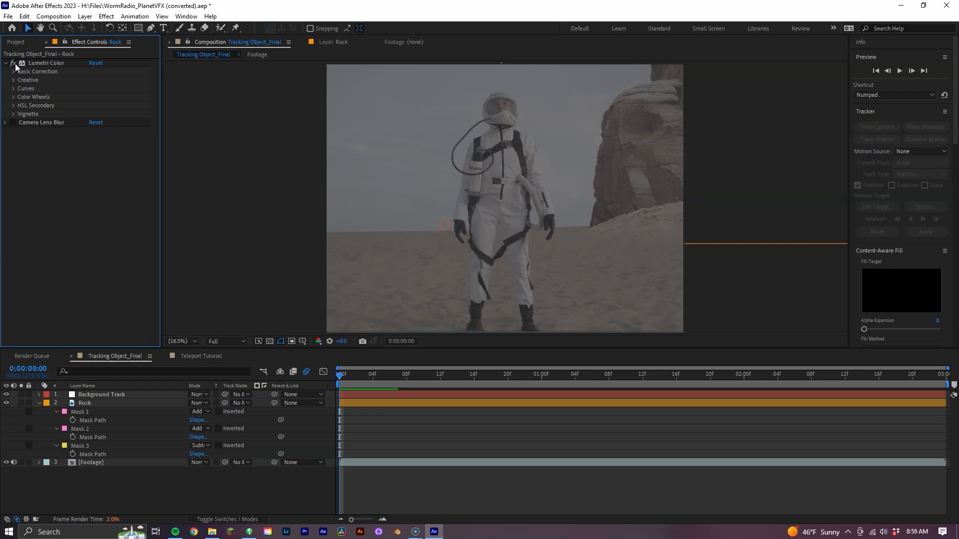
click(14, 122)
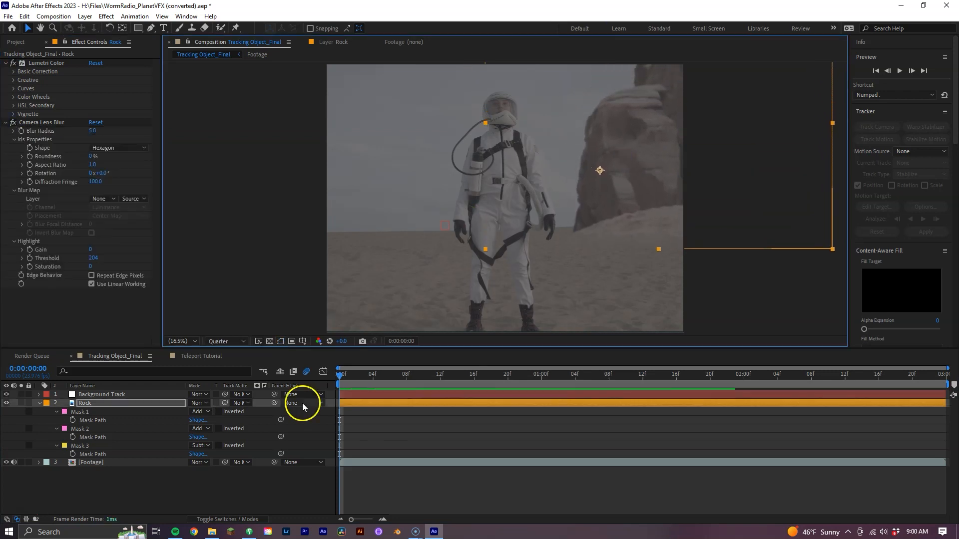
click(305, 402)
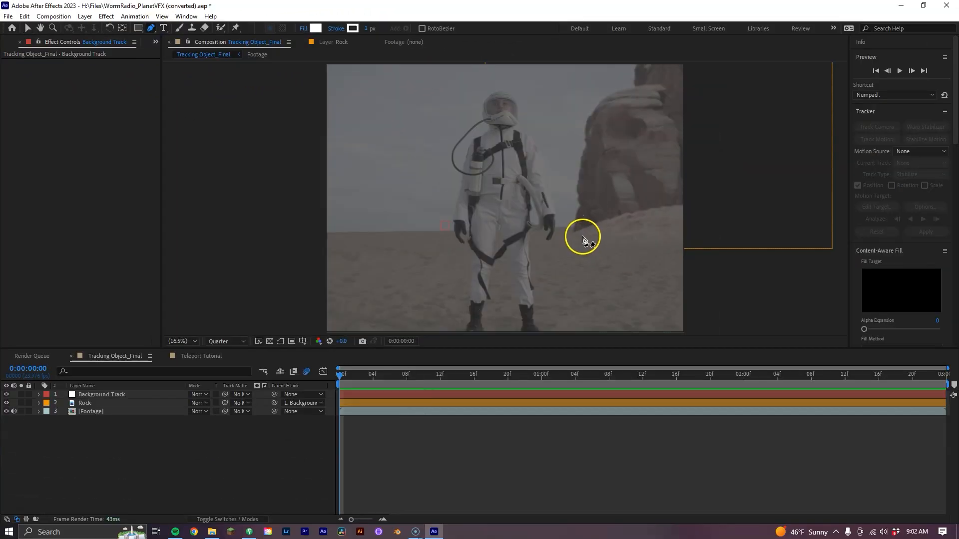
- Draw a shape near the base of the rock and open the Effect menu
drag(563, 221, 615, 239)
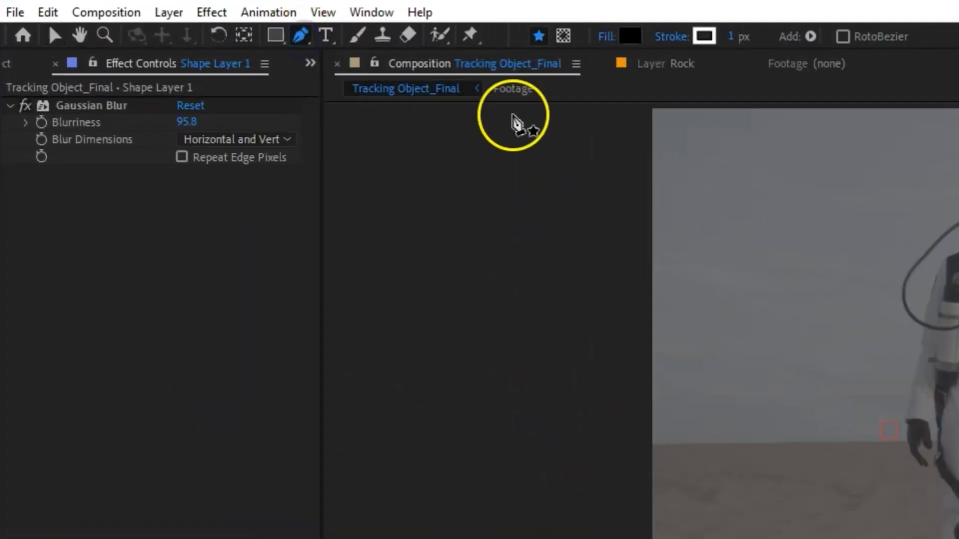
click(561, 36)
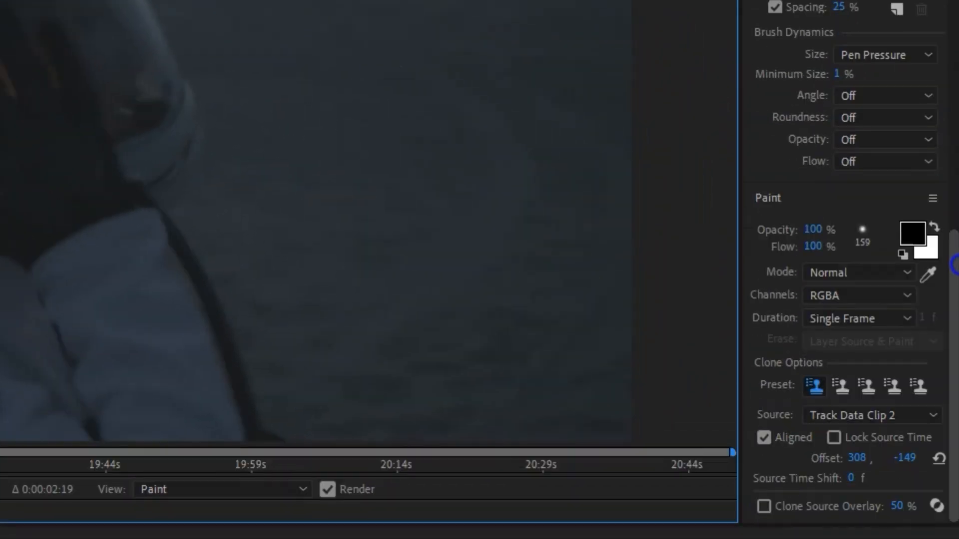
- Finish the clone strokes on Track Data Clip 2, then open the Window menu
click(859, 318)
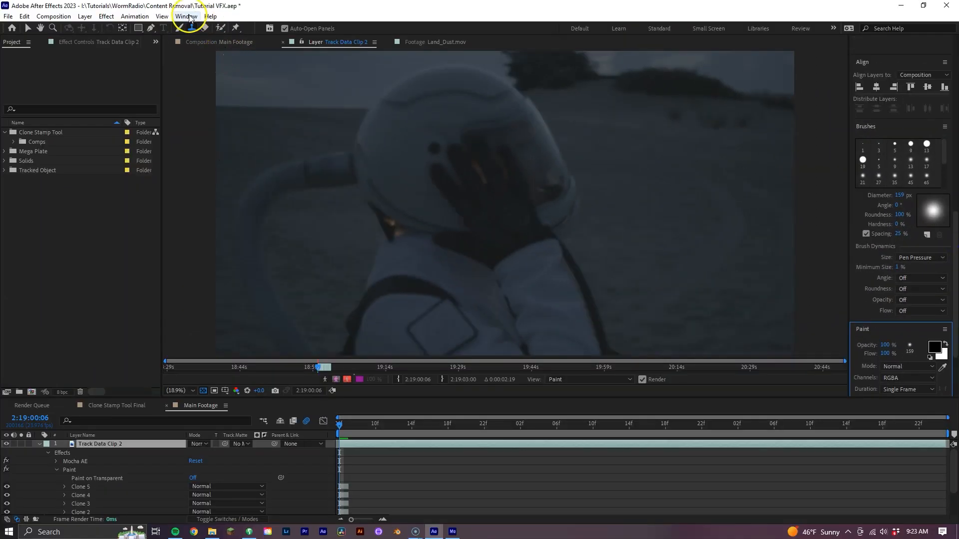
click(186, 16)
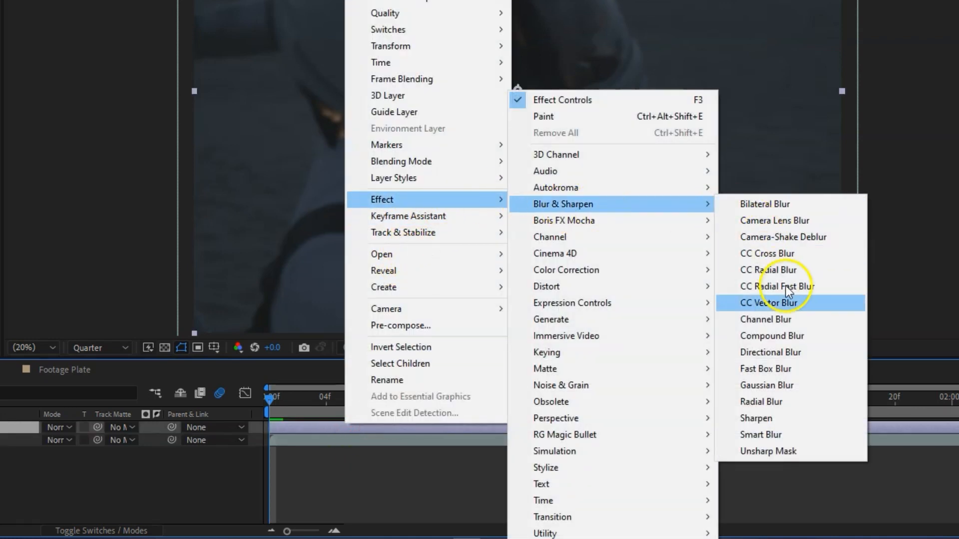
- Apply Gaussian Blur to the adjustment layer and mask it
click(765, 385)
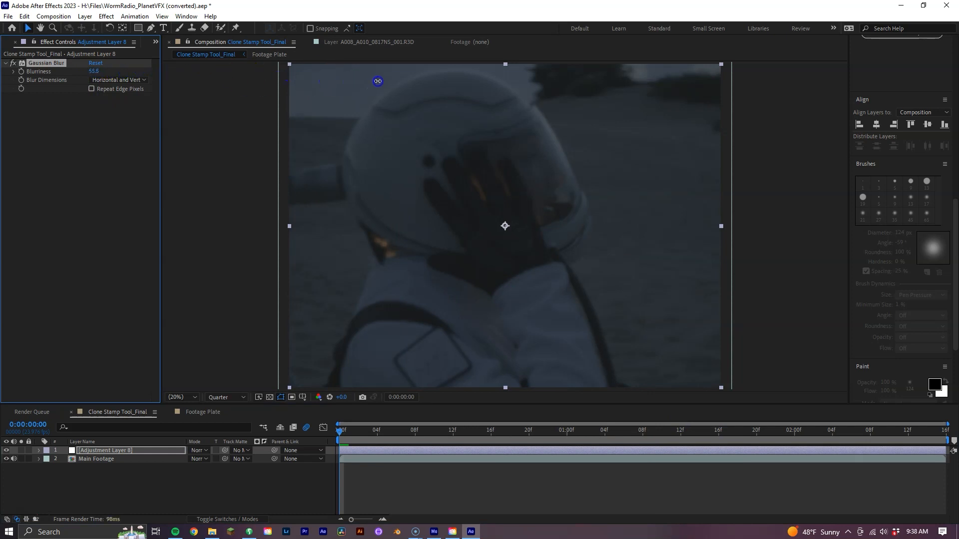
click(150, 28)
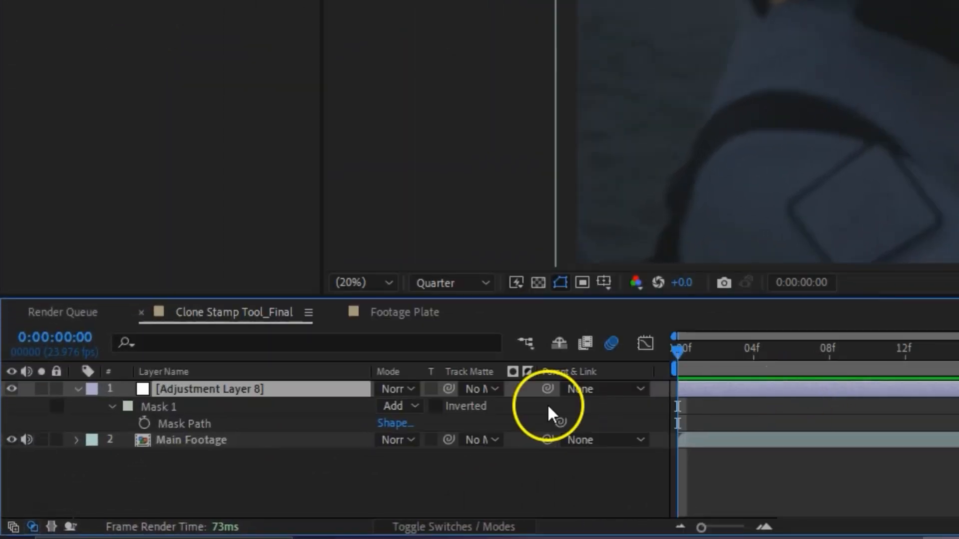
click(145, 423)
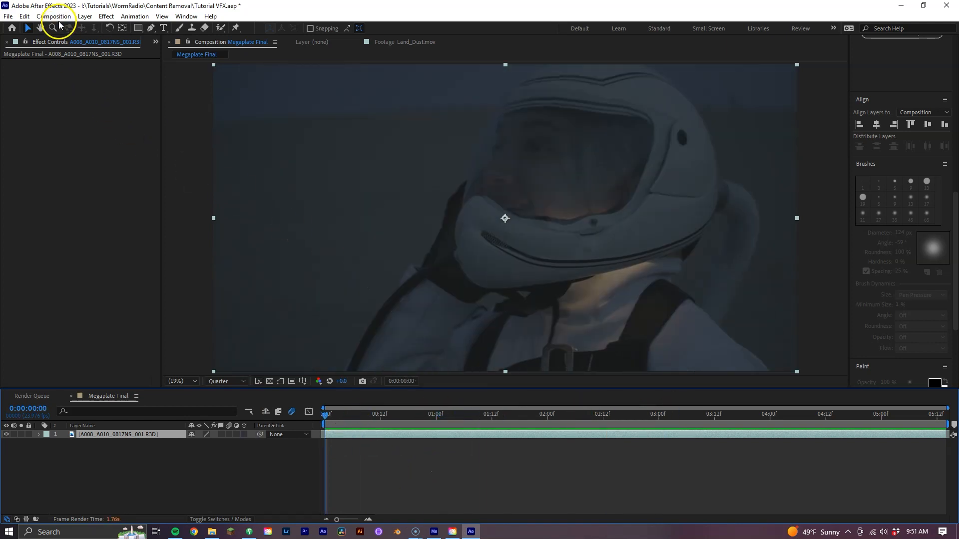
- Save the Megaplate Final frame as a Photoshop file and render it
click(54, 16)
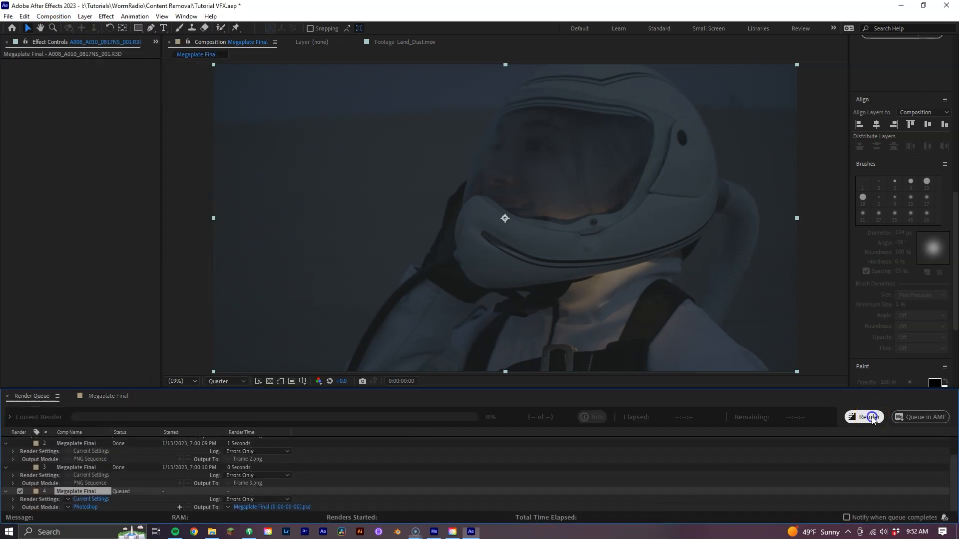
click(864, 417)
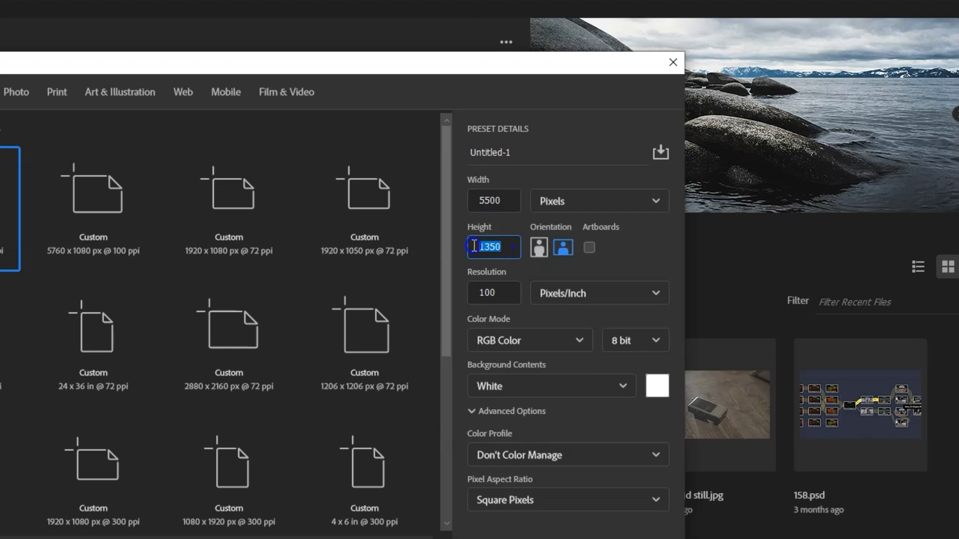
- Create a 5500 by 1920 pixel Photoshop document
text(1920)
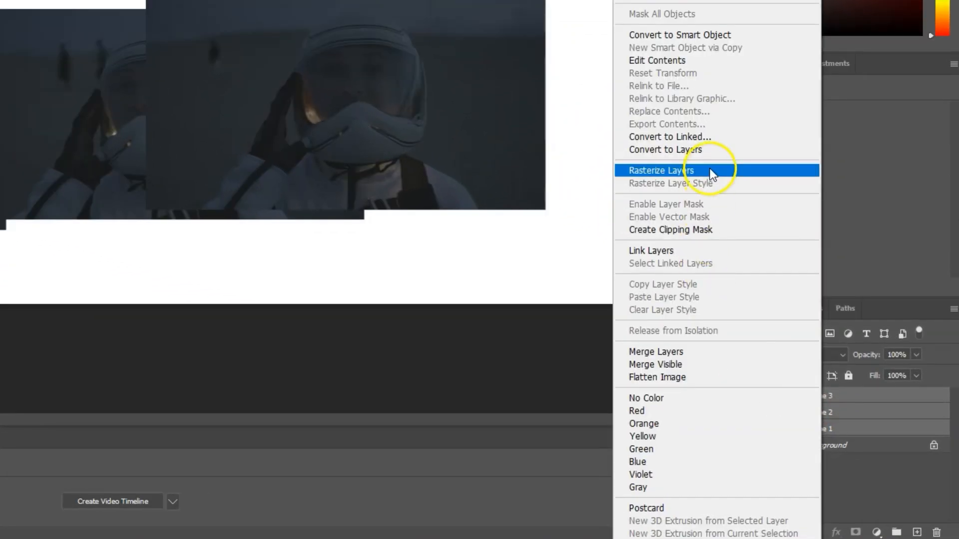
- Rasterize the frame layers and content-aware fill the astronaut out of Frame 1
click(660, 171)
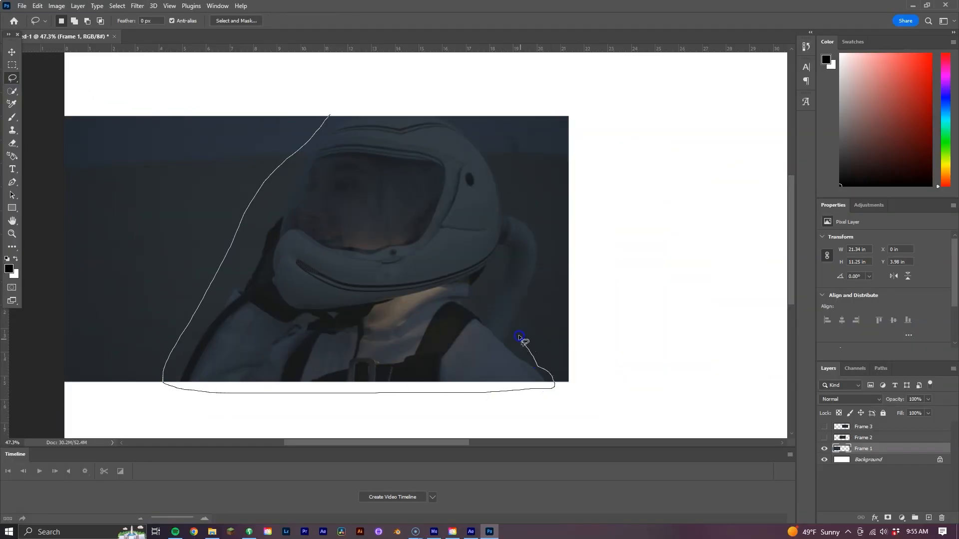
click(38, 6)
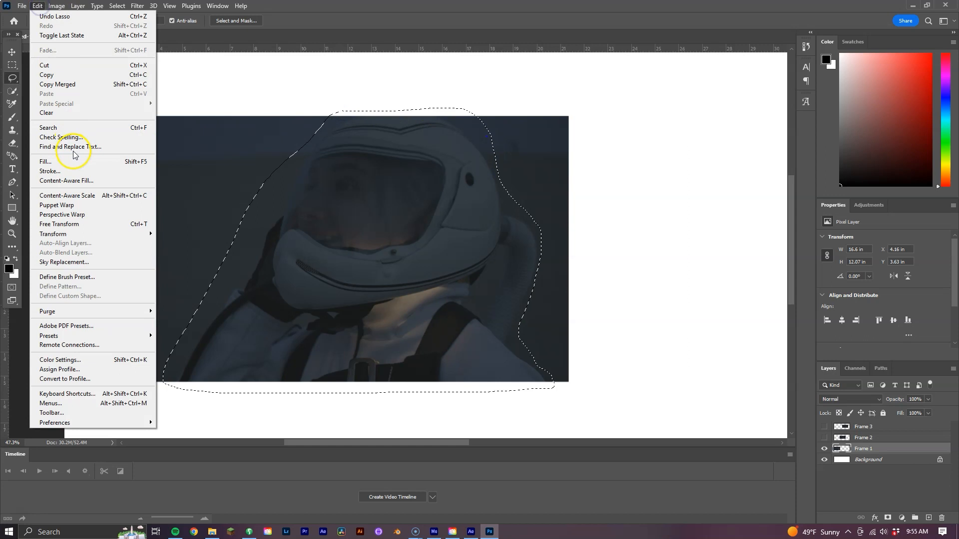
key(Escape)
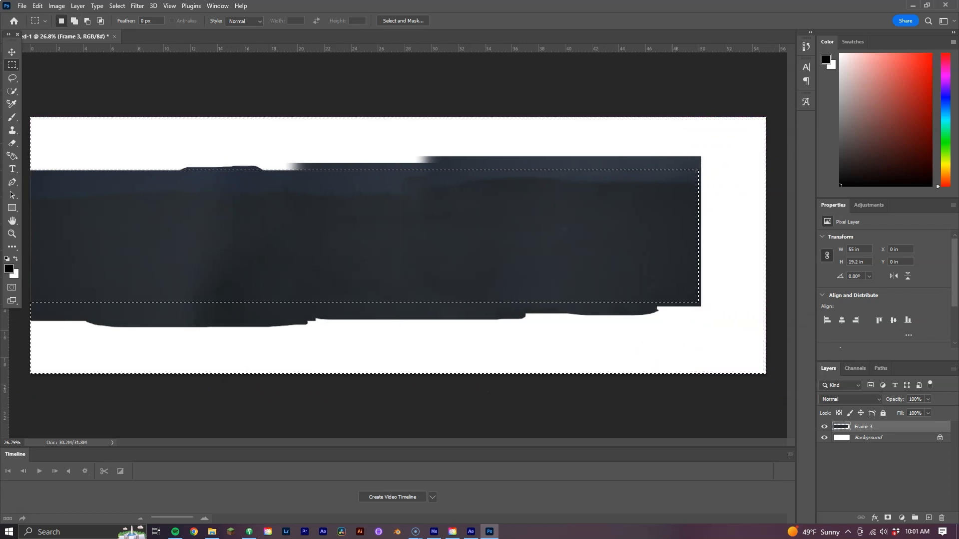
- Content-aware fill the selected white border gaps
click(615, 134)
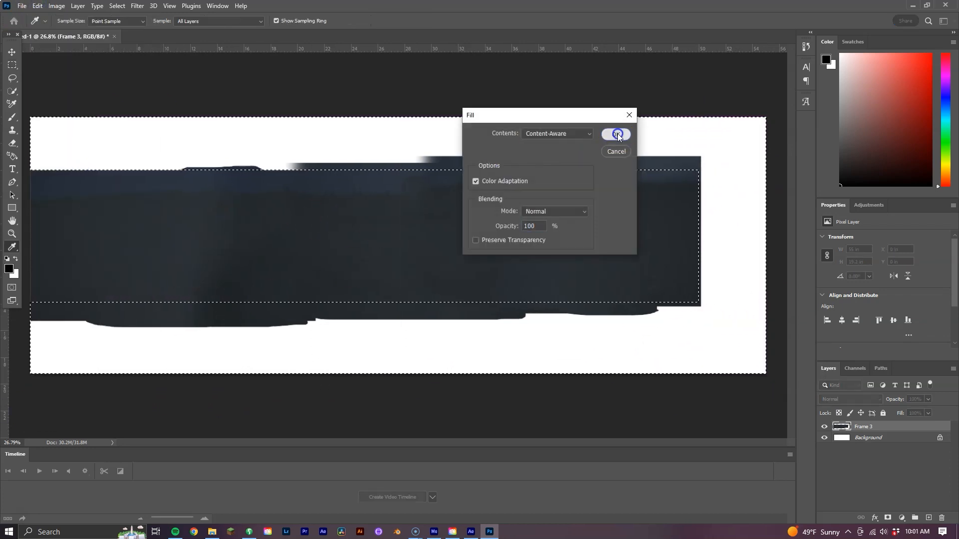
click(616, 133)
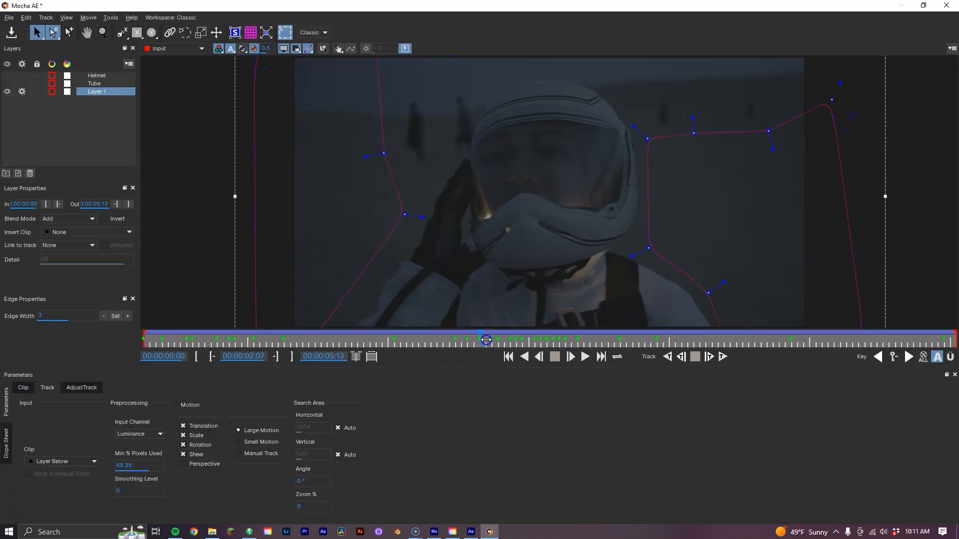
- Scrub Layer 1 to a later frame and right-click in the Mocha panel
drag(486, 340, 586, 333)
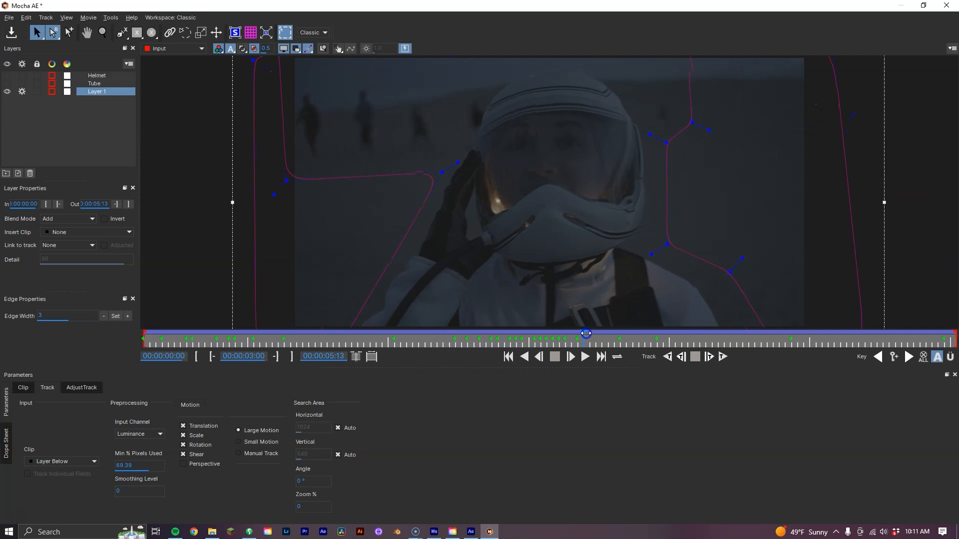
right_click(361, 452)
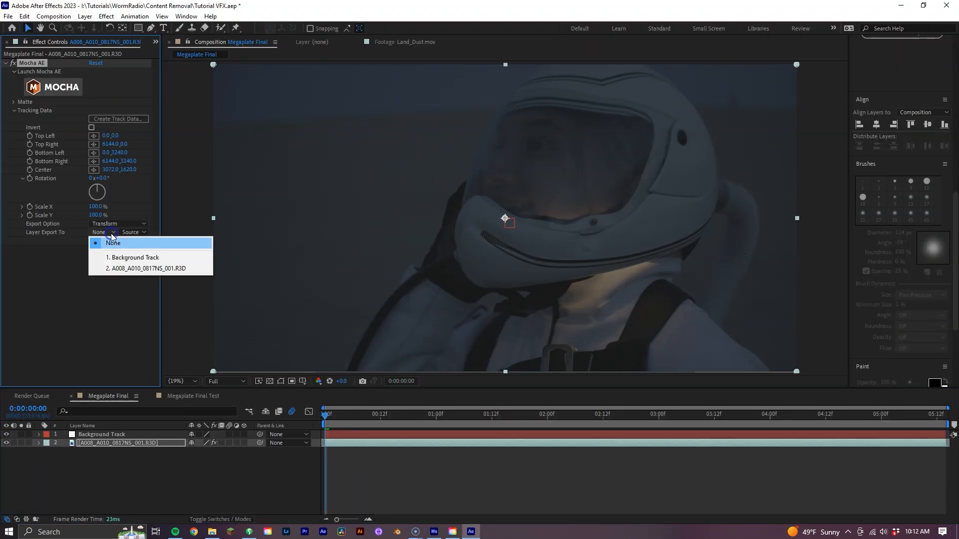
- Set Mocha AE Layer Export To to the Background Track layer
click(113, 243)
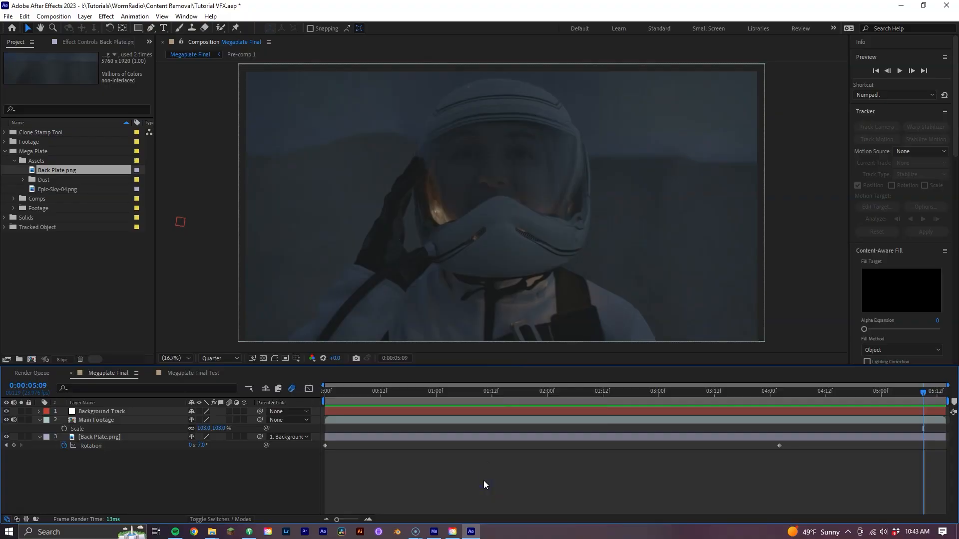
- Pre-compose Back Plate.png into Back Plate.png Comp 1 and open it
click(485, 478)
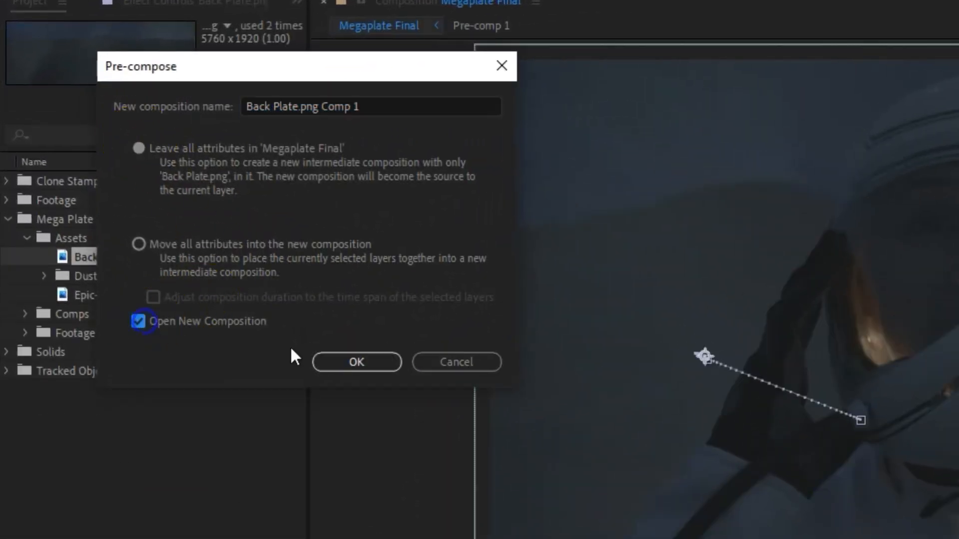
click(356, 362)
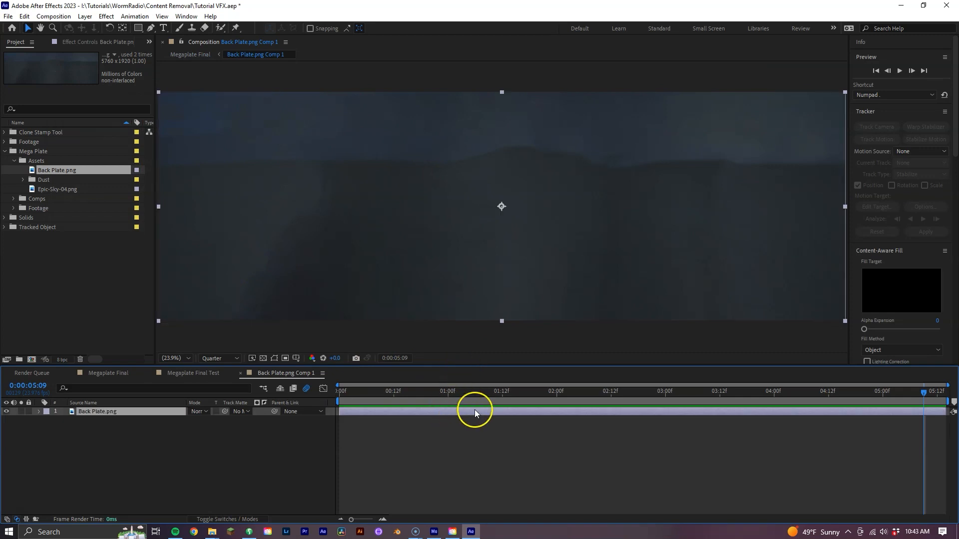
- Apply Noise & Grain > Noise to Back Plate.png and adjust Amount of Noise
right_click(477, 413)
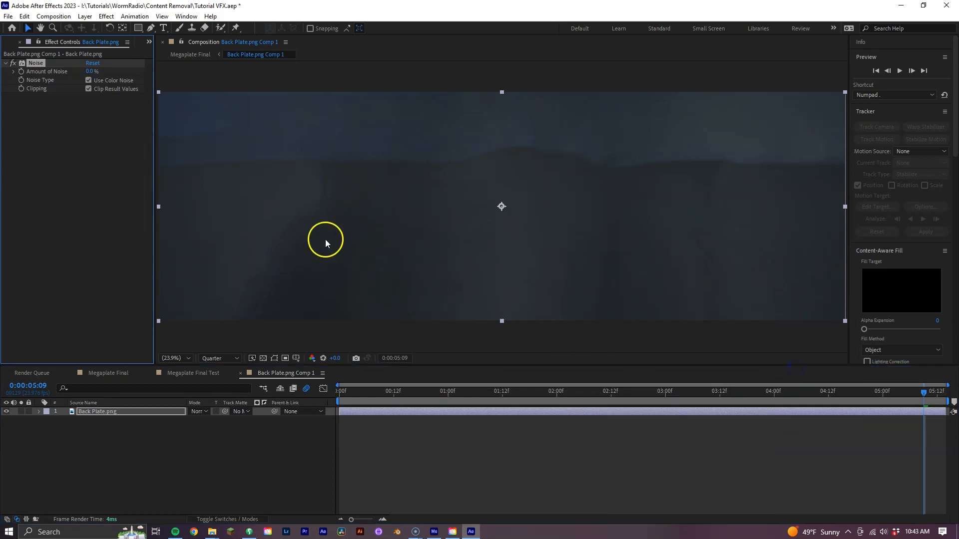
click(431, 373)
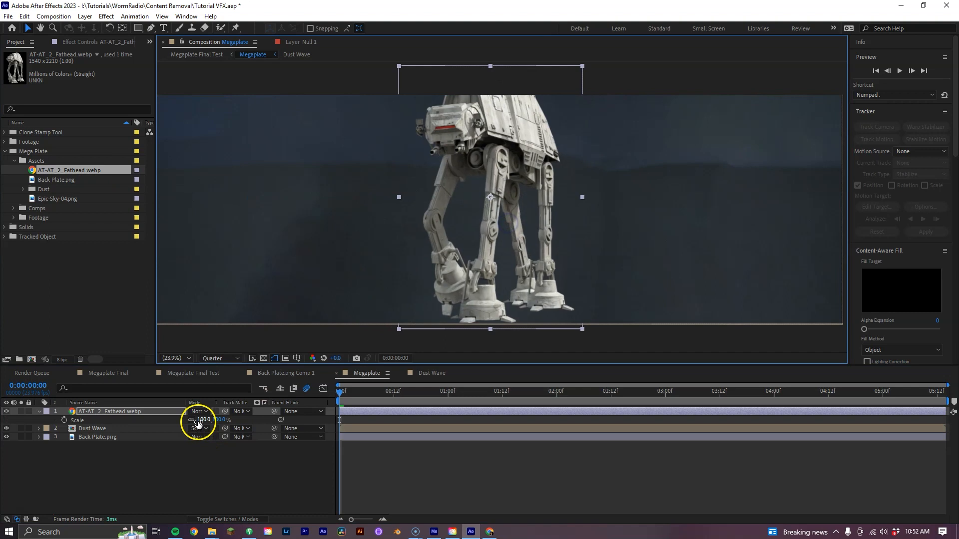
- Switch to the Megaplate Final Test composition to view the AT-AT behind the astronaut
click(195, 55)
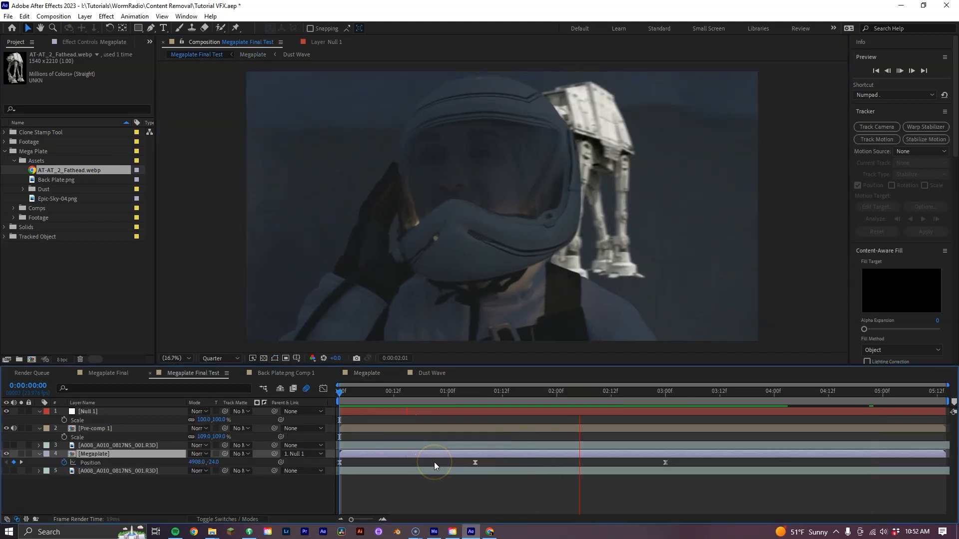